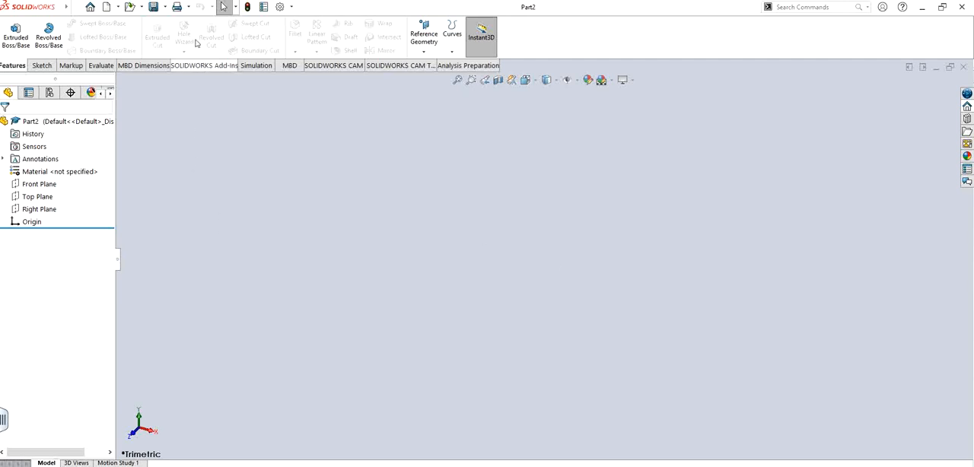
mouse_move(225, 146)
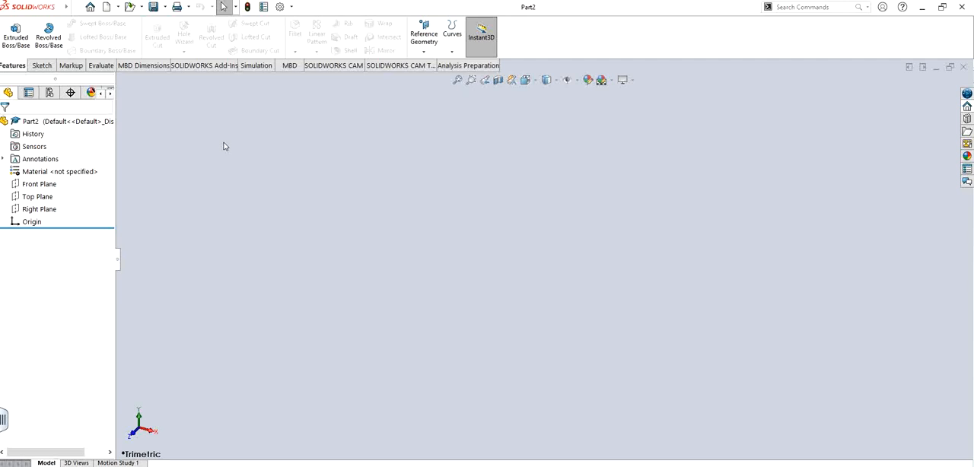
Step: Begin Sketch1 and draw a Center Rectangle about the origin for the block's base
left_click(40, 184)
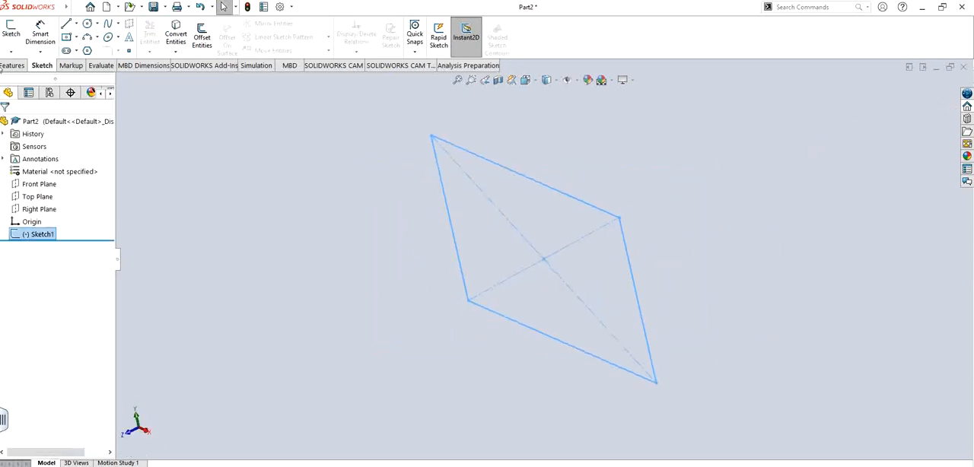
Step: Extrude the rectangle as Boss-Extrude1 with a Blind depth of 1.00in
left_click(12, 66)
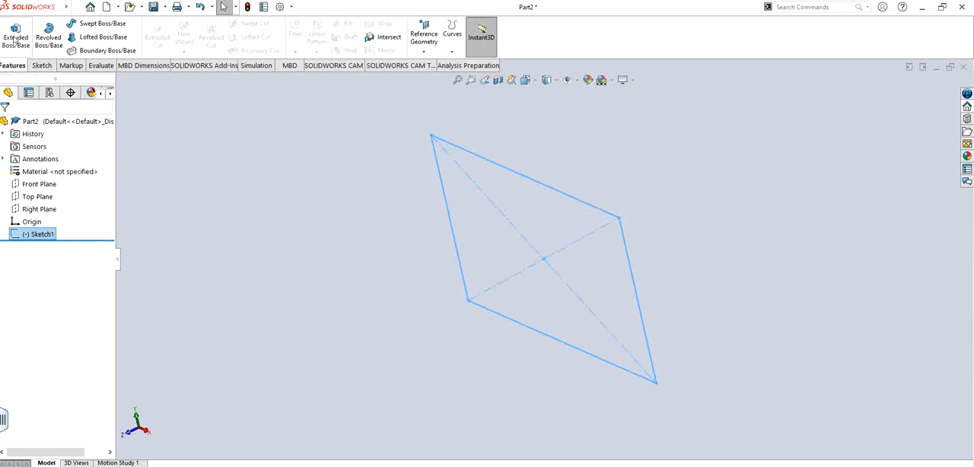
left_click(15, 37)
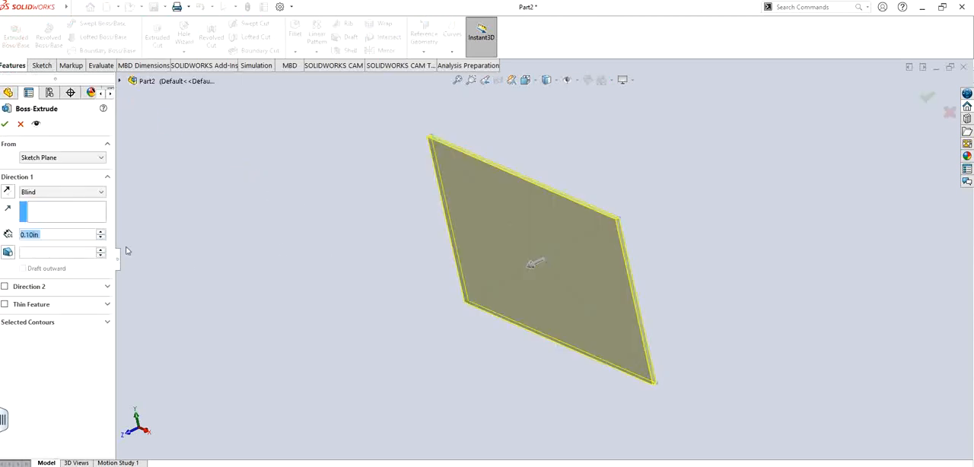
type("1.00in")
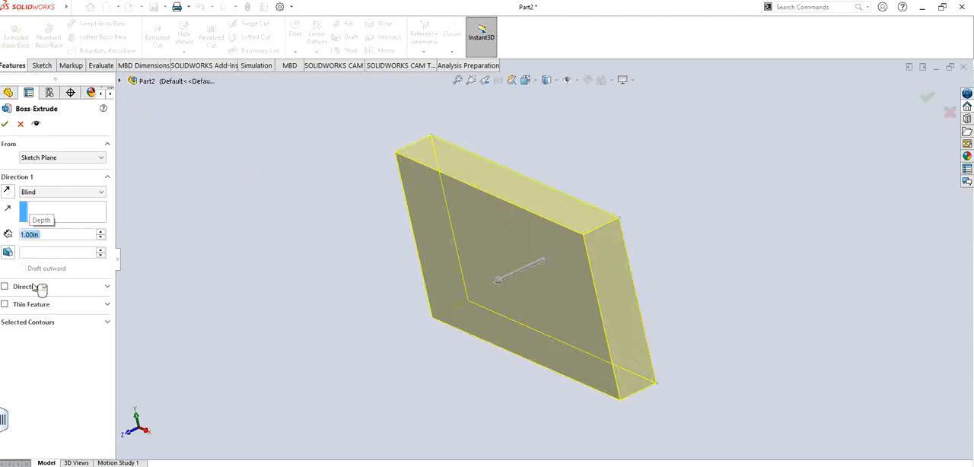
left_click(5, 123)
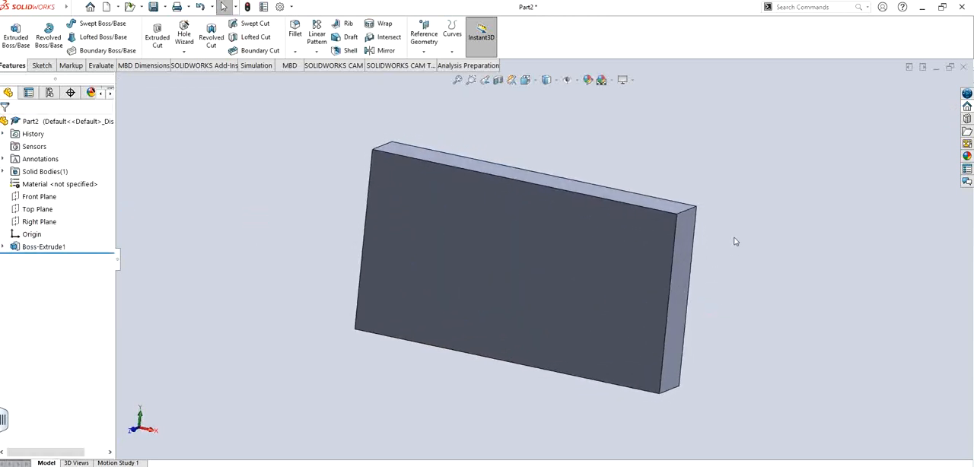
mouse_move(554, 213)
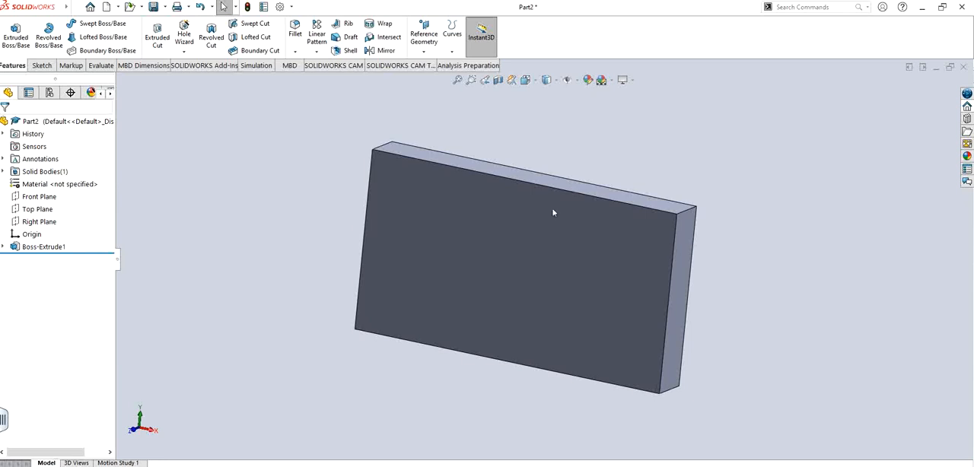
mouse_move(255, 148)
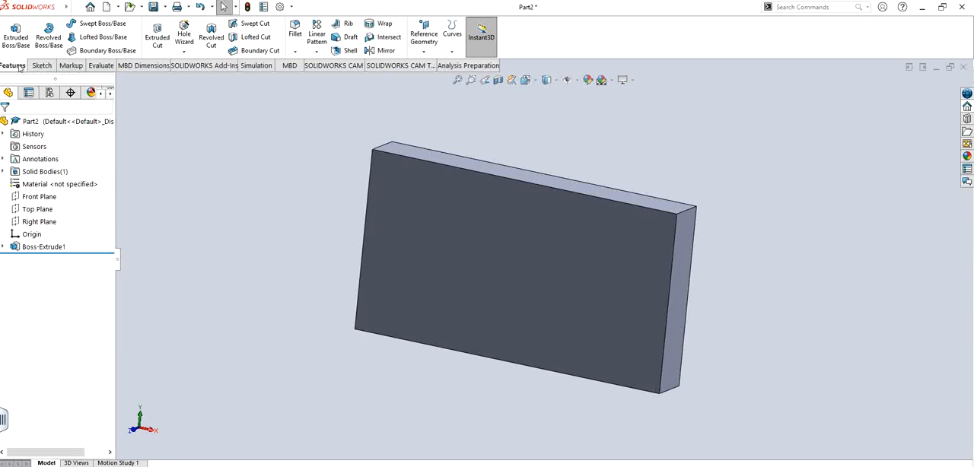
mouse_move(183, 32)
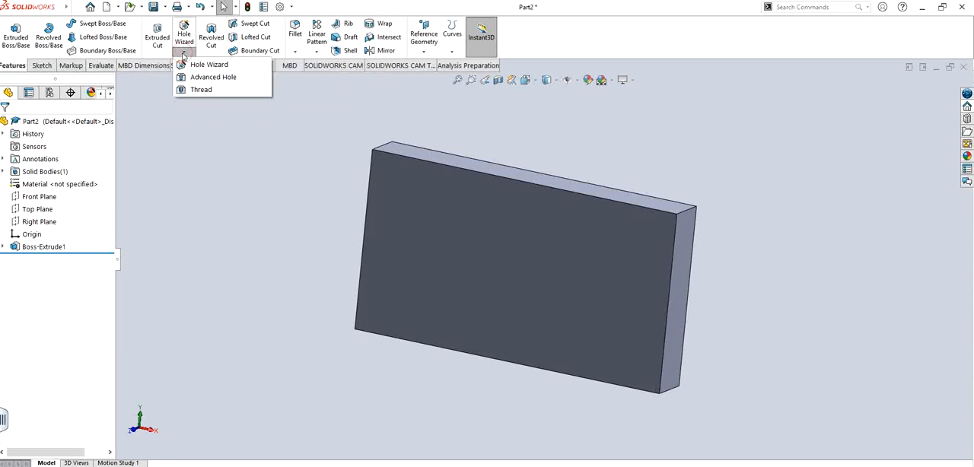
mouse_move(189, 91)
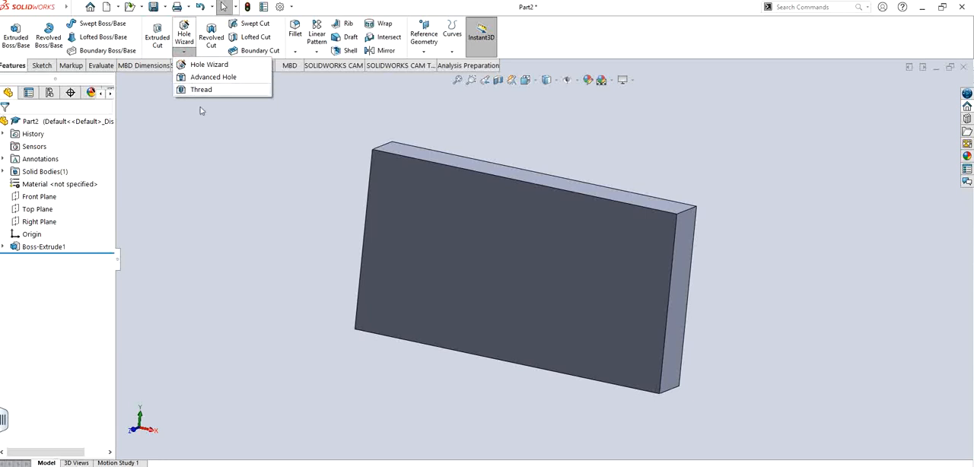
mouse_move(213, 76)
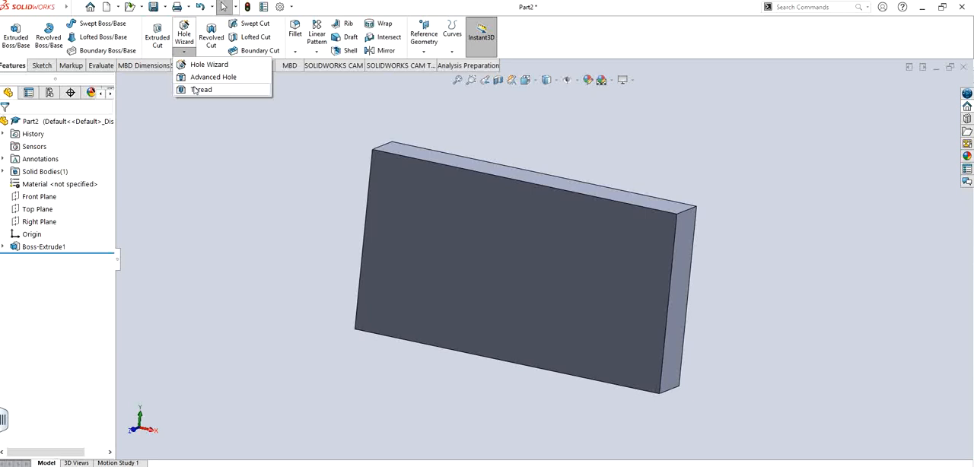
mouse_move(207, 64)
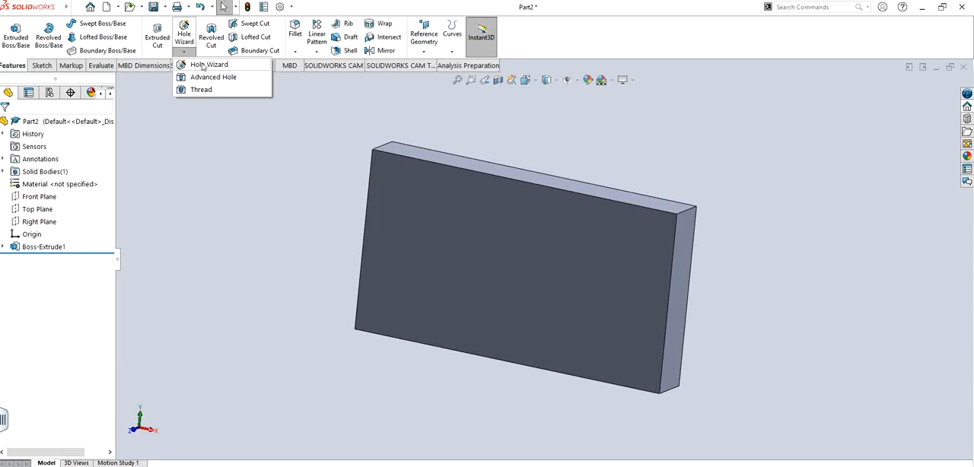
mouse_move(211, 83)
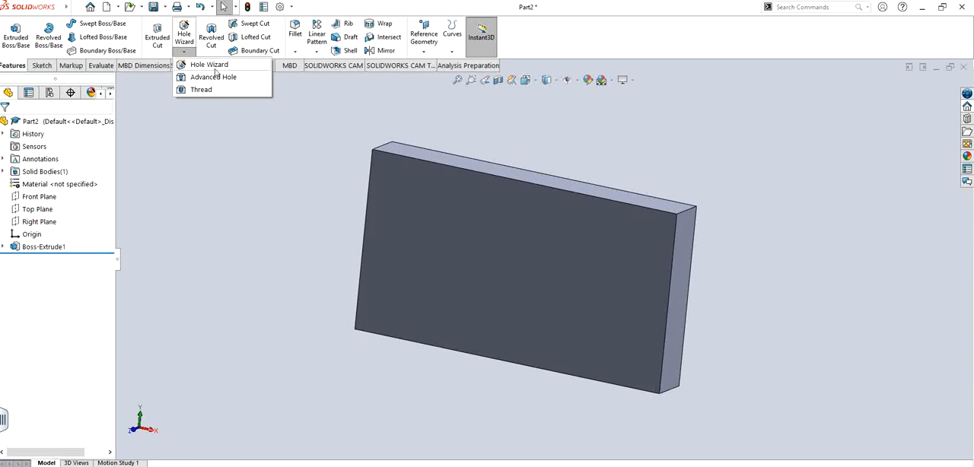
left_click(209, 64)
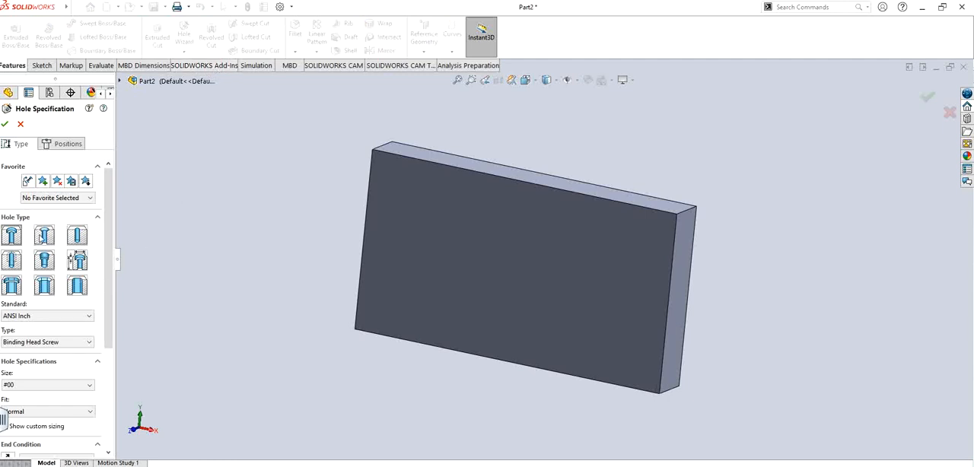
mouse_move(316, 280)
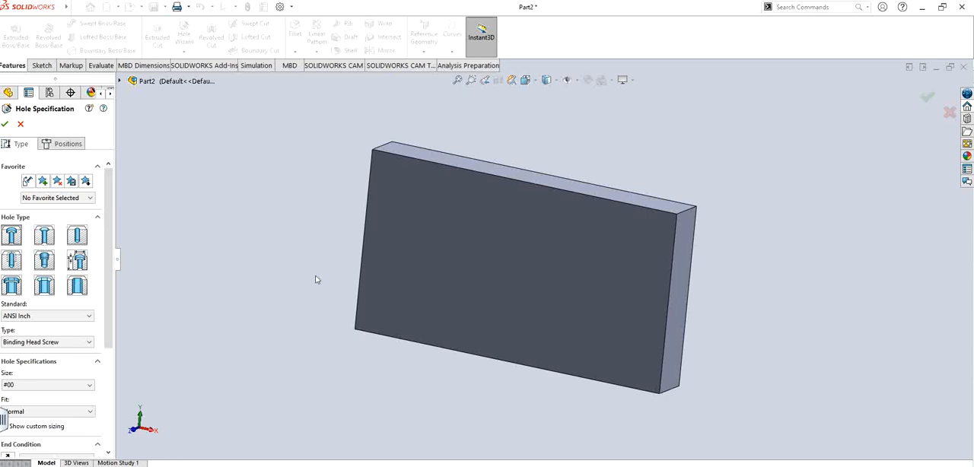
mouse_move(453, 262)
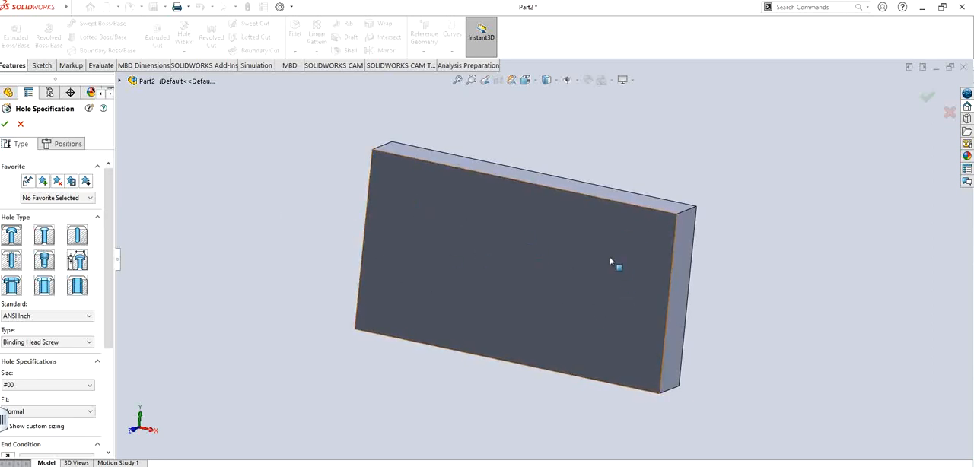
left_click(21, 125)
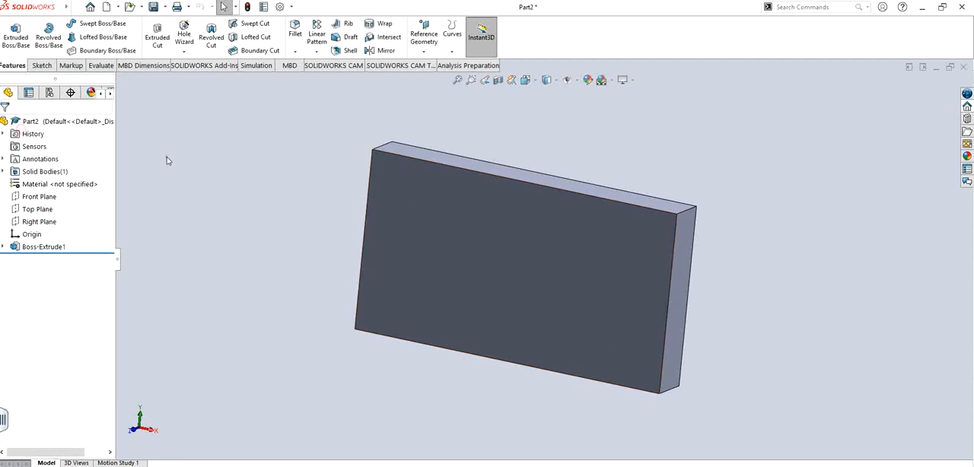
Step: Create Sketch2 on the front face with four points near the corners marking hole locations
left_click(42, 63)
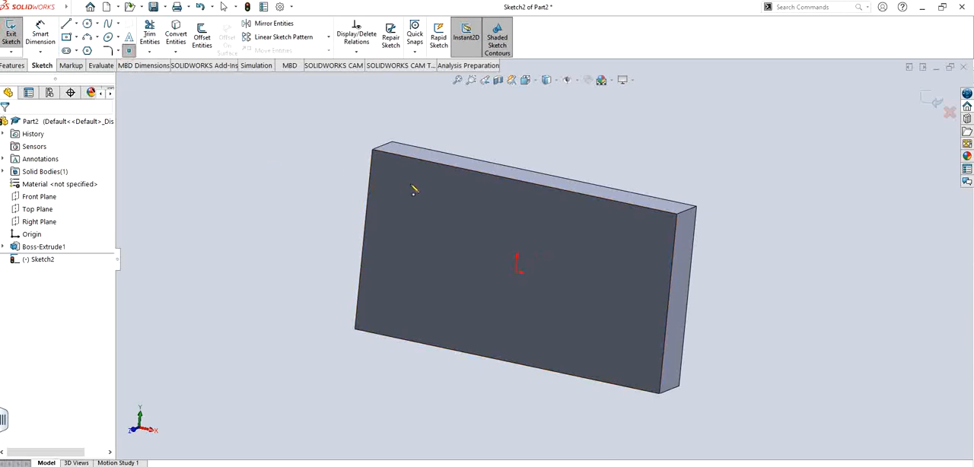
left_click(627, 230)
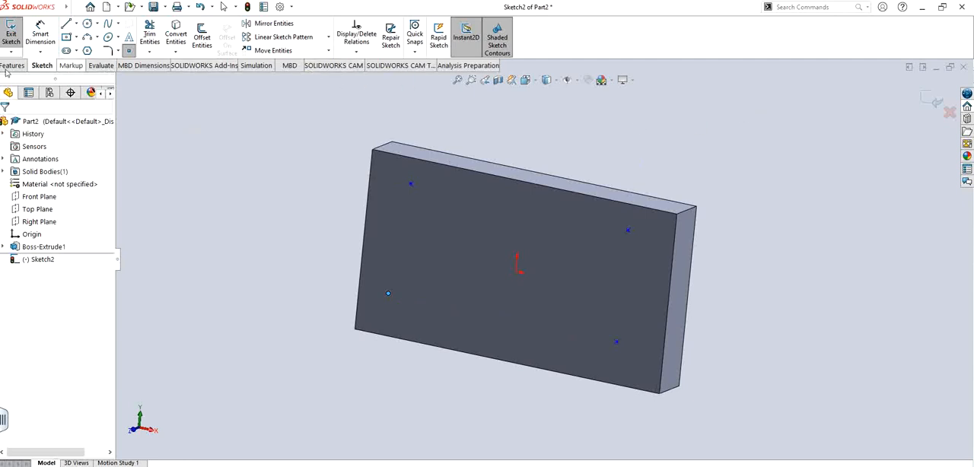
left_click(12, 64)
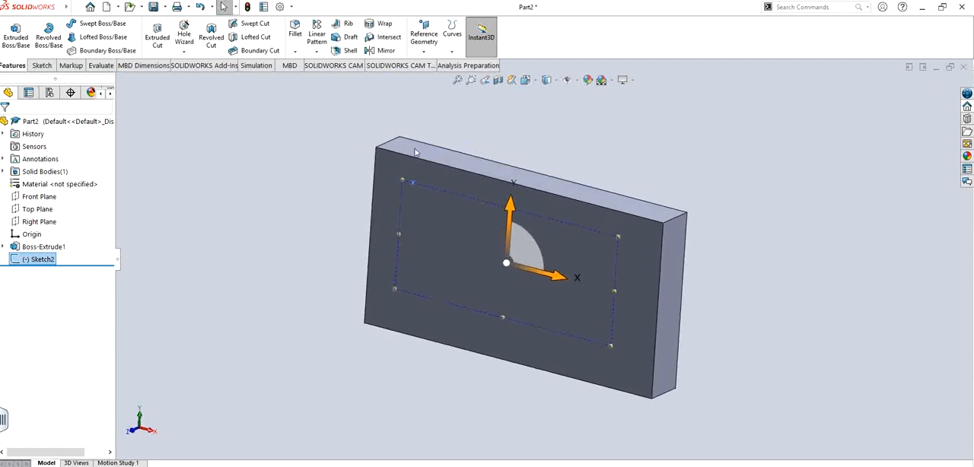
mouse_move(184, 32)
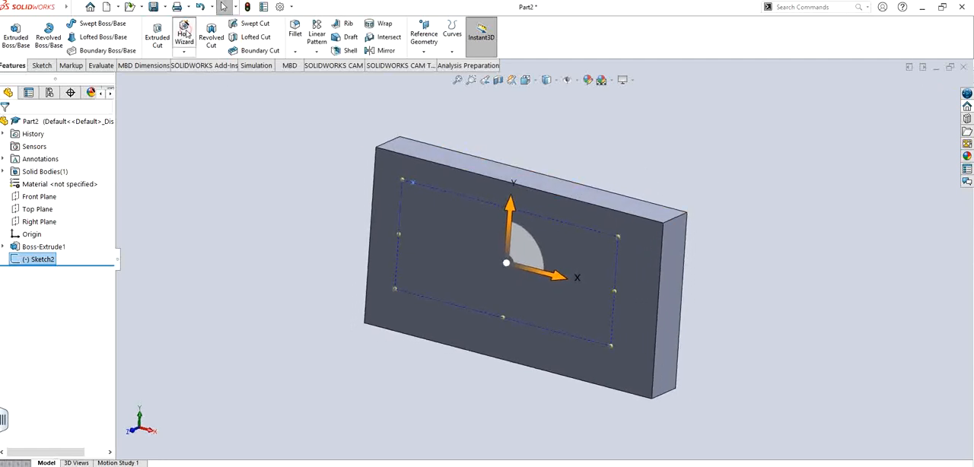
Step: Start a Hole Wizard counterbore, ANSI Inch standard, with Binding Head Screw as the type
left_click(182, 34)
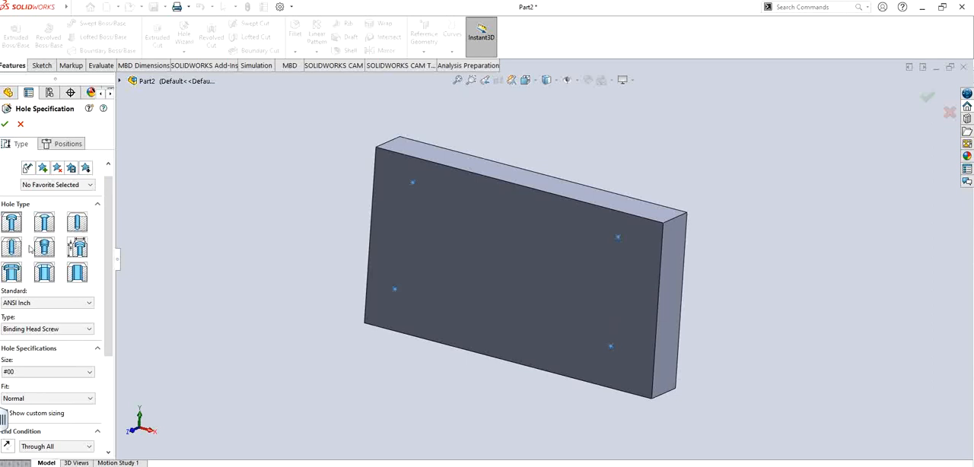
mouse_move(42, 247)
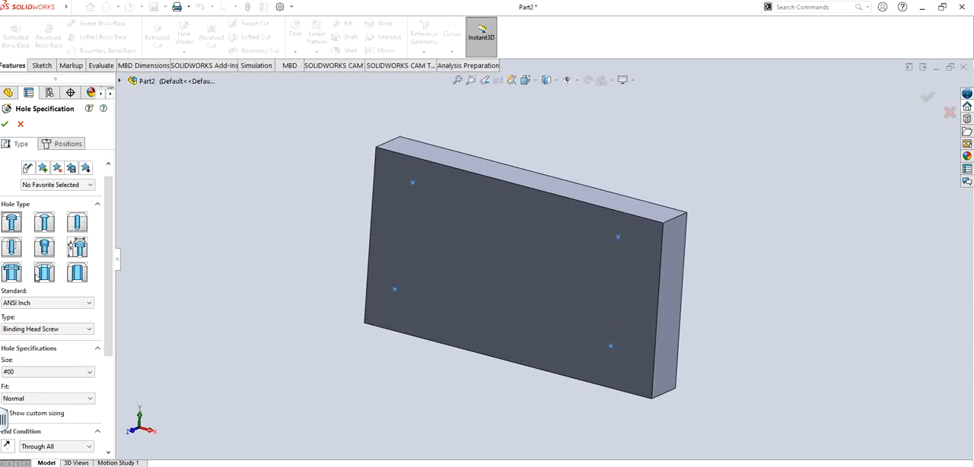
scroll("down", 3)
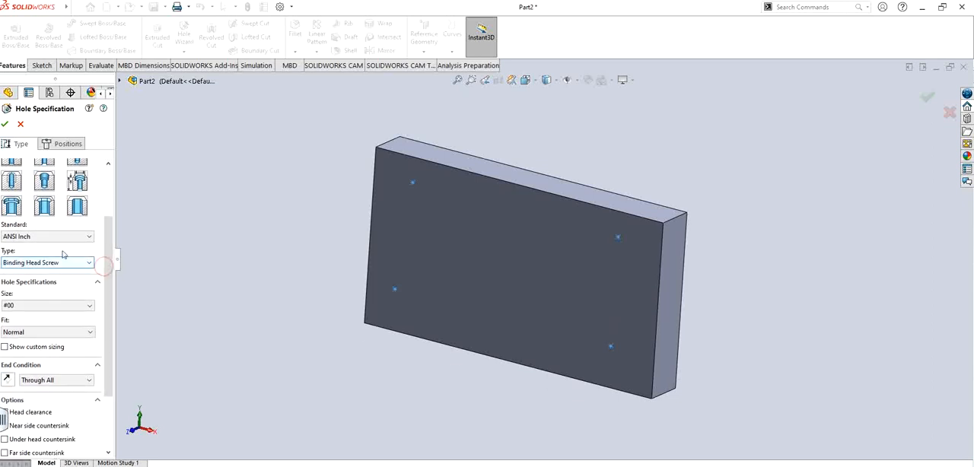
left_click(47, 236)
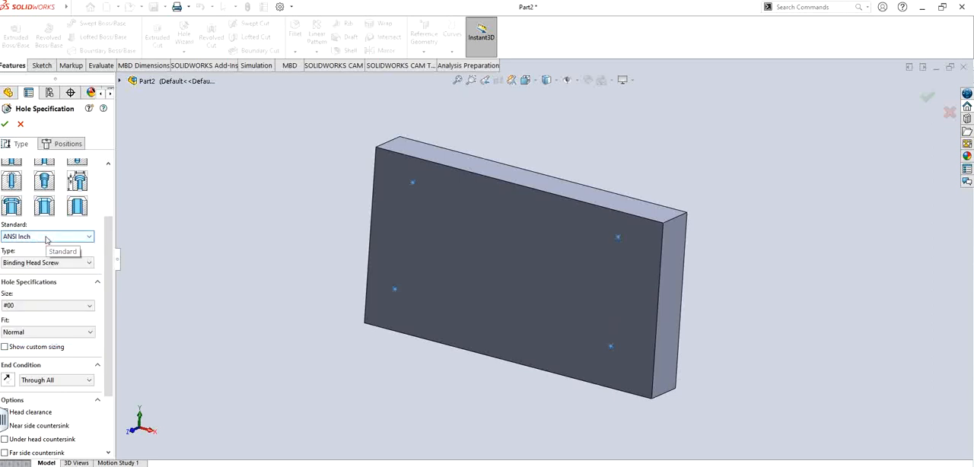
left_click(47, 262)
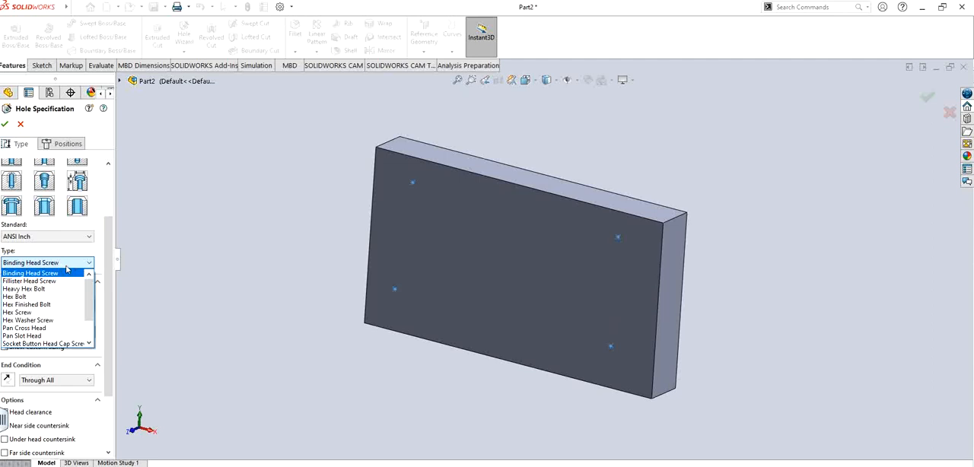
left_click(31, 273)
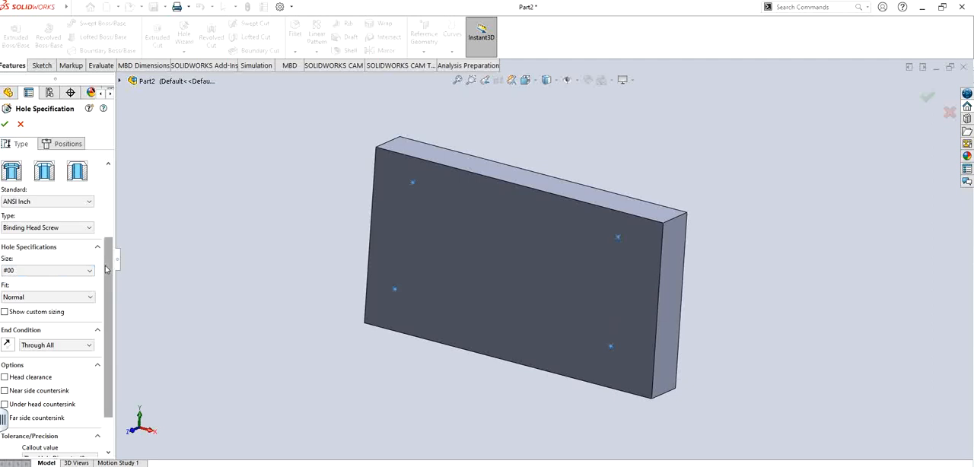
Step: Keep the #00 size with Normal fit and Through All end condition
left_click(47, 297)
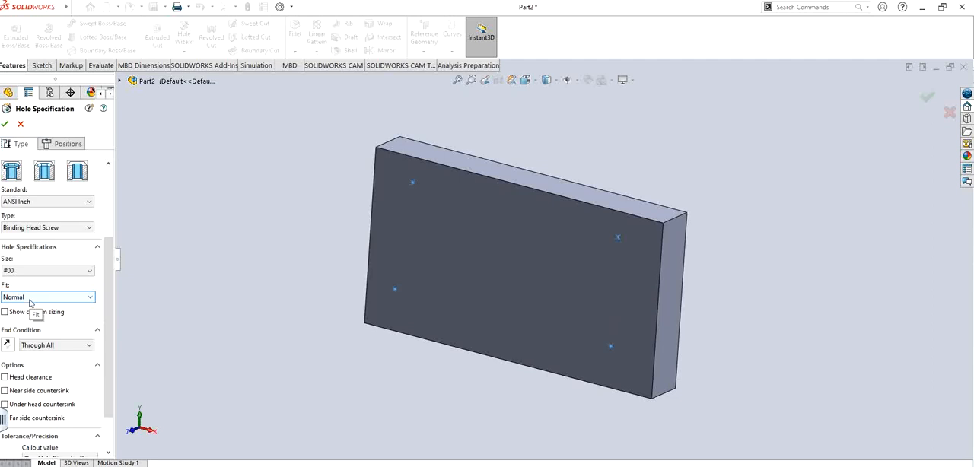
left_click(48, 297)
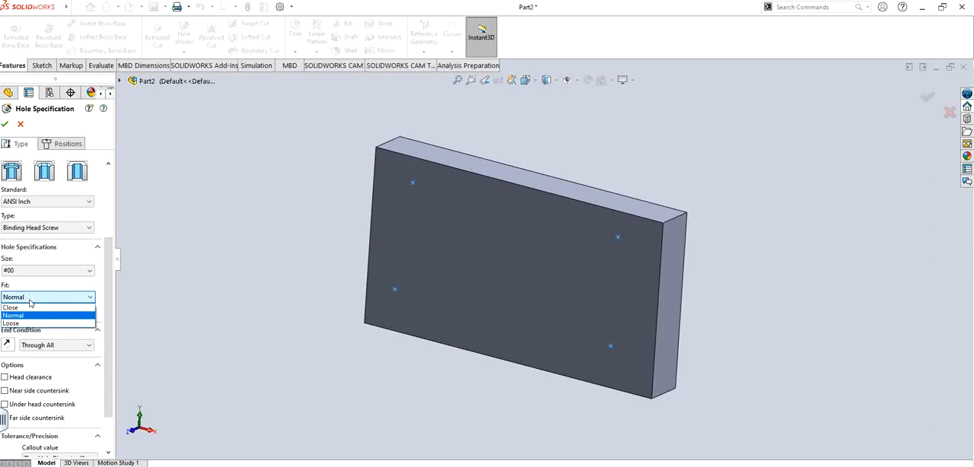
left_click(12, 317)
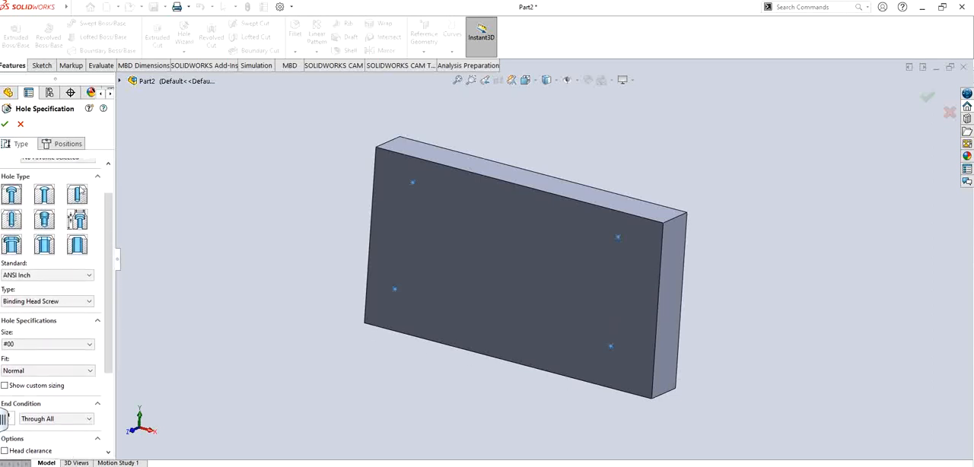
Step: Position the holes on the front face at the sketched points, creating 'CBORE for #00 Binding Head'
left_click(67, 144)
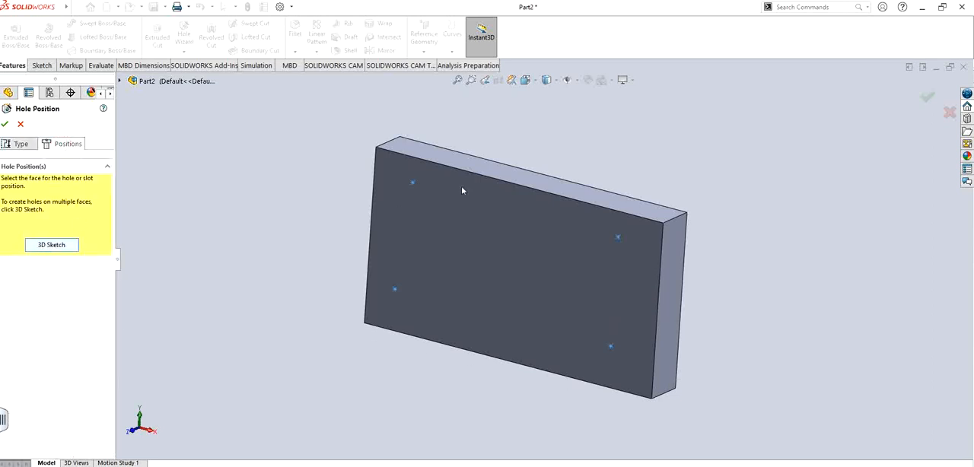
left_click(478, 249)
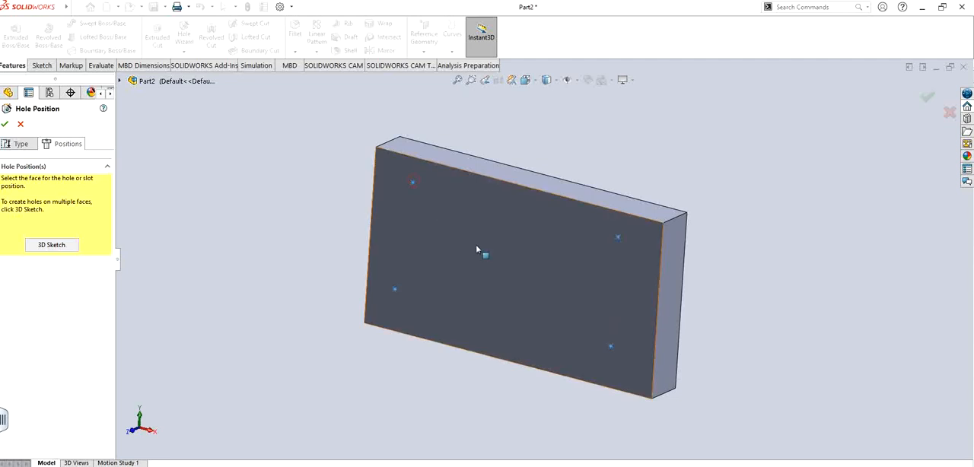
left_click(484, 255)
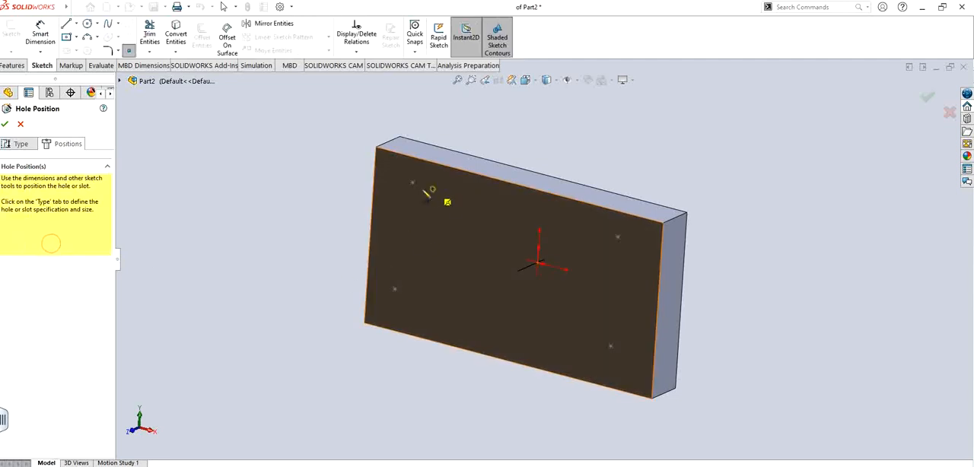
left_click(451, 234)
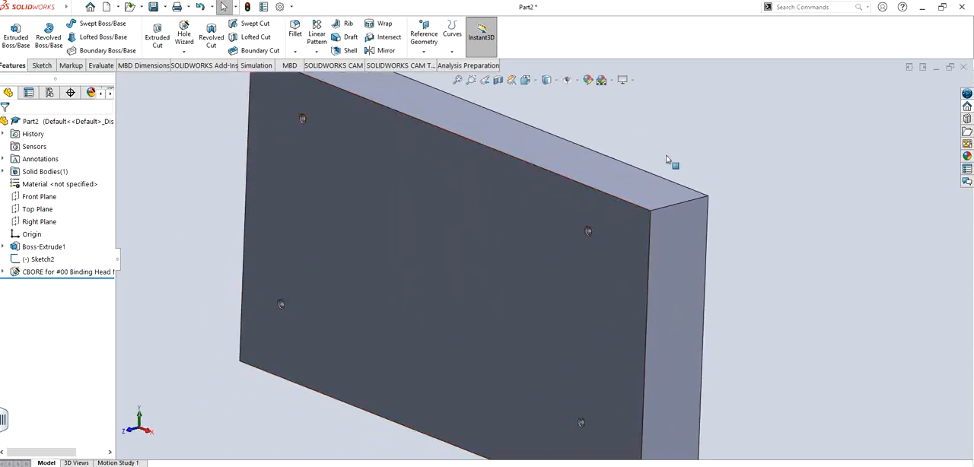
Step: Edit the CBORE feature and change the screw size to 1/4 with Normal fit
left_click_drag(667, 160, 580, 246)
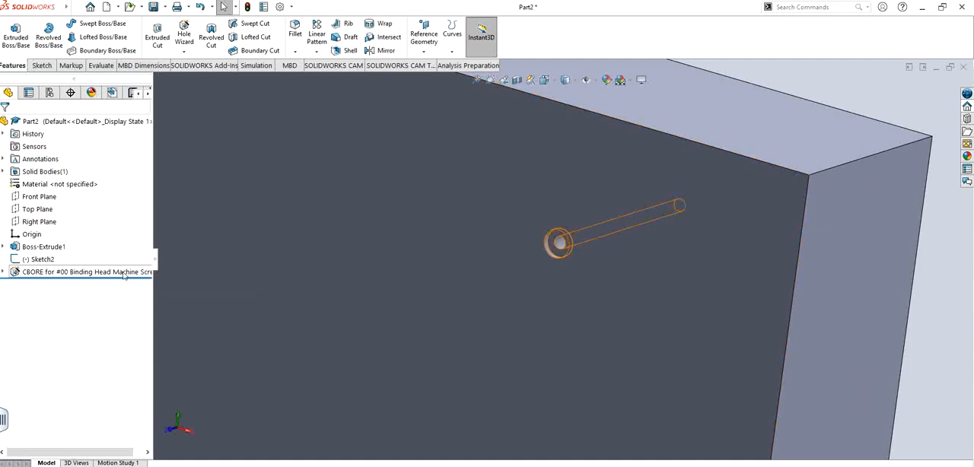
left_click(85, 271)
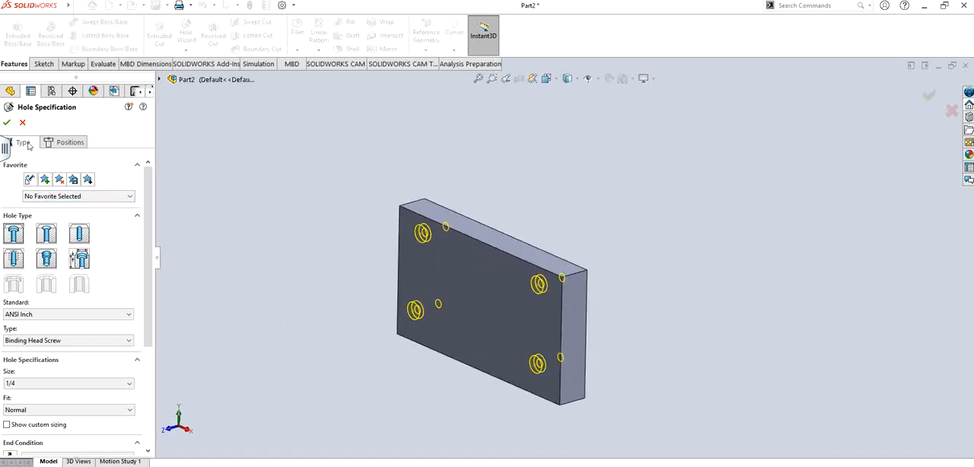
Step: Accept the edit so the feature becomes 'CBORE for 1/4 Binding Head Machine Screw' and view its dimensions
left_click(6, 121)
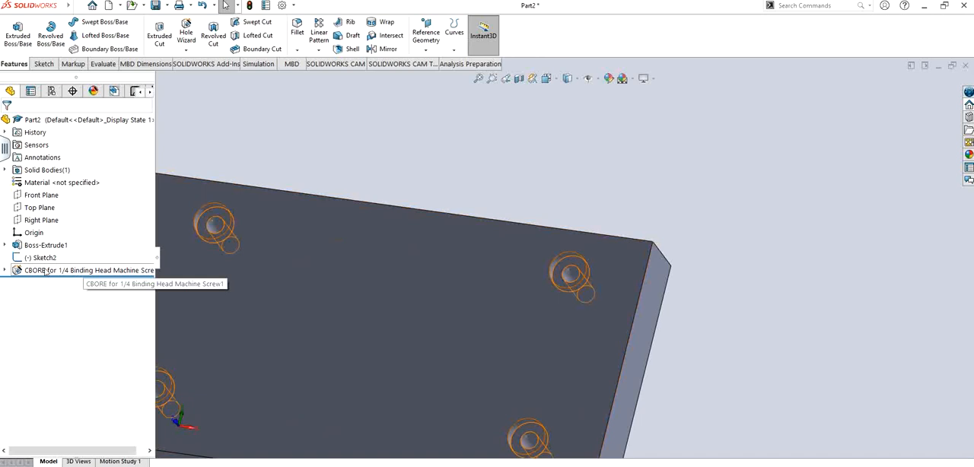
left_click(84, 271)
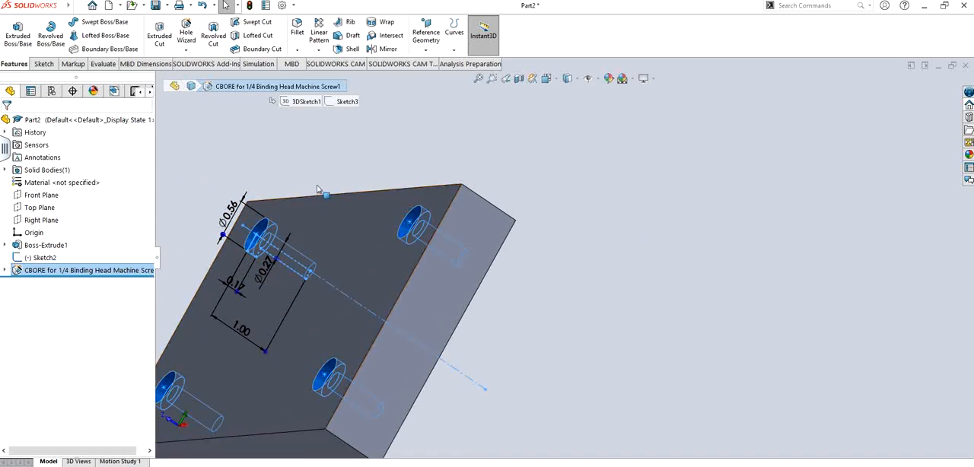
mouse_move(320, 176)
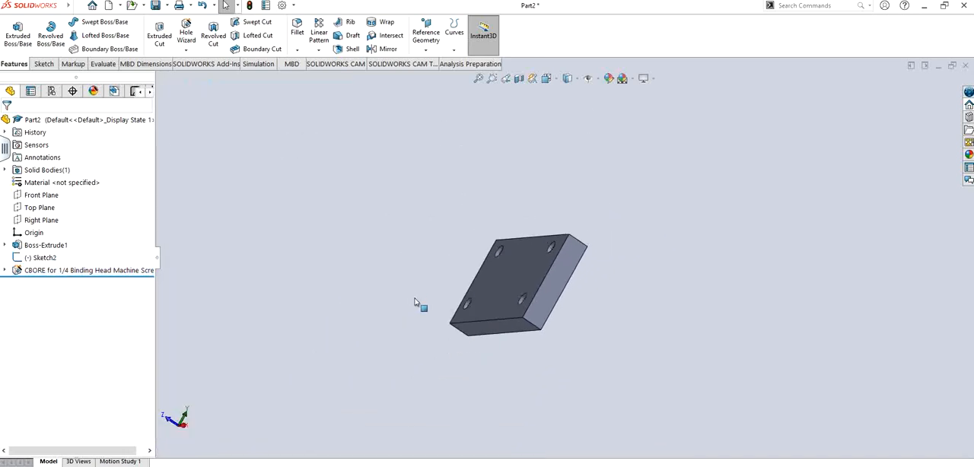
left_click_drag(419, 305, 649, 271)
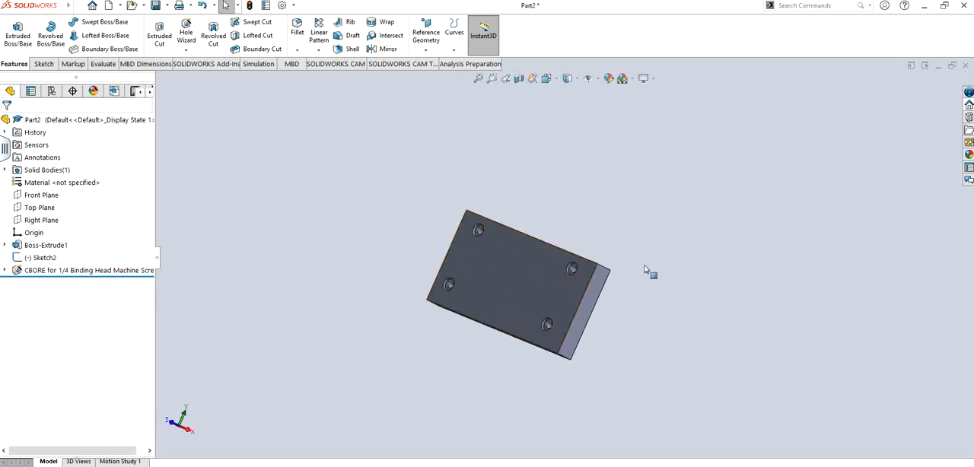